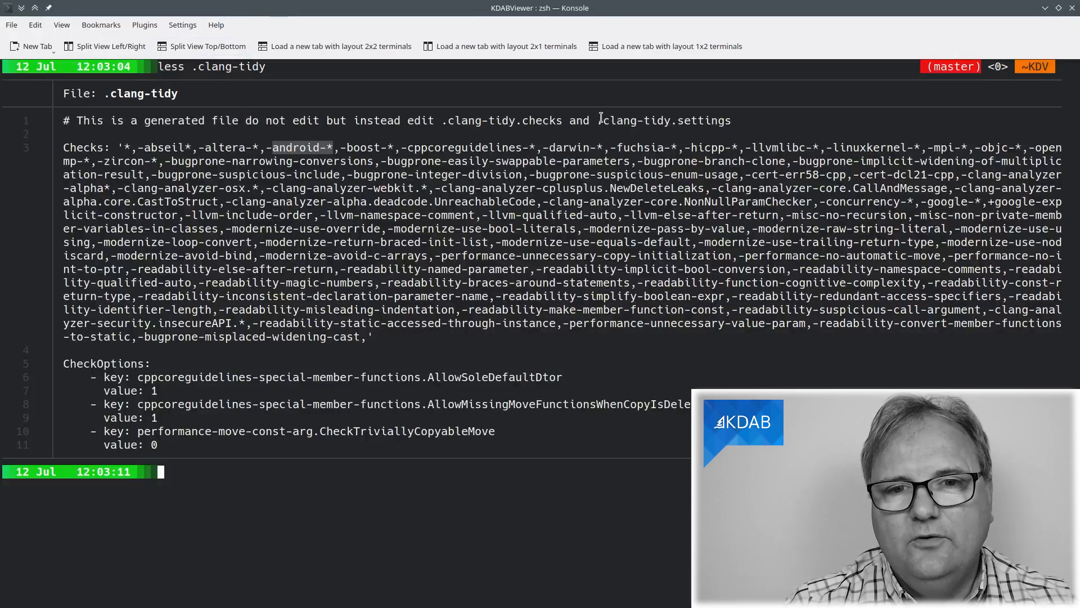
Step: Print the .clang-tidy.settings file, then enter the command to list .clang-tidy.checks
type("l .clang-tidy.settings")
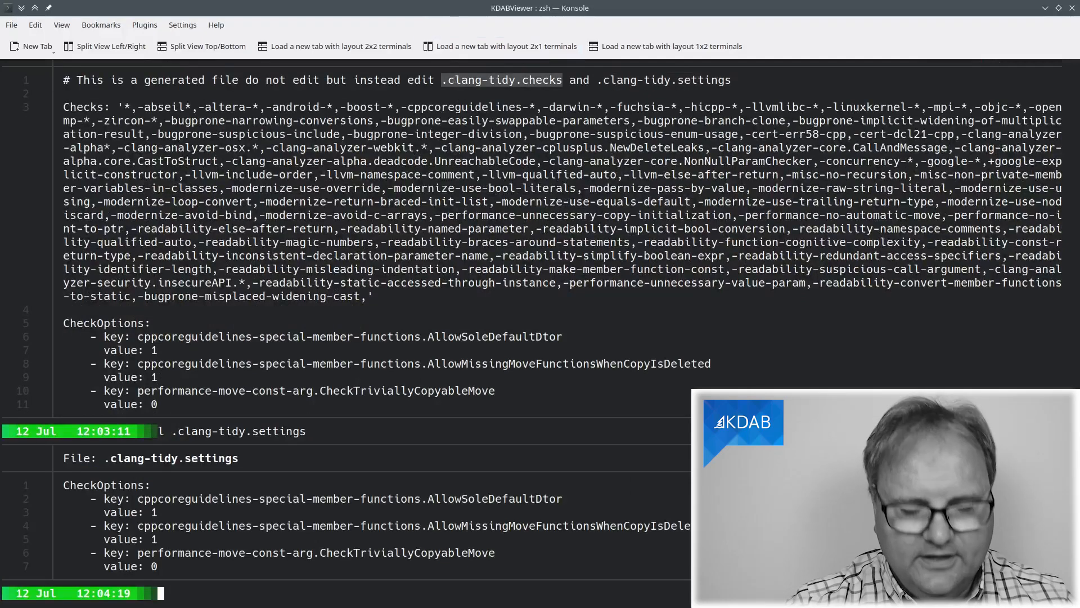
type("l")
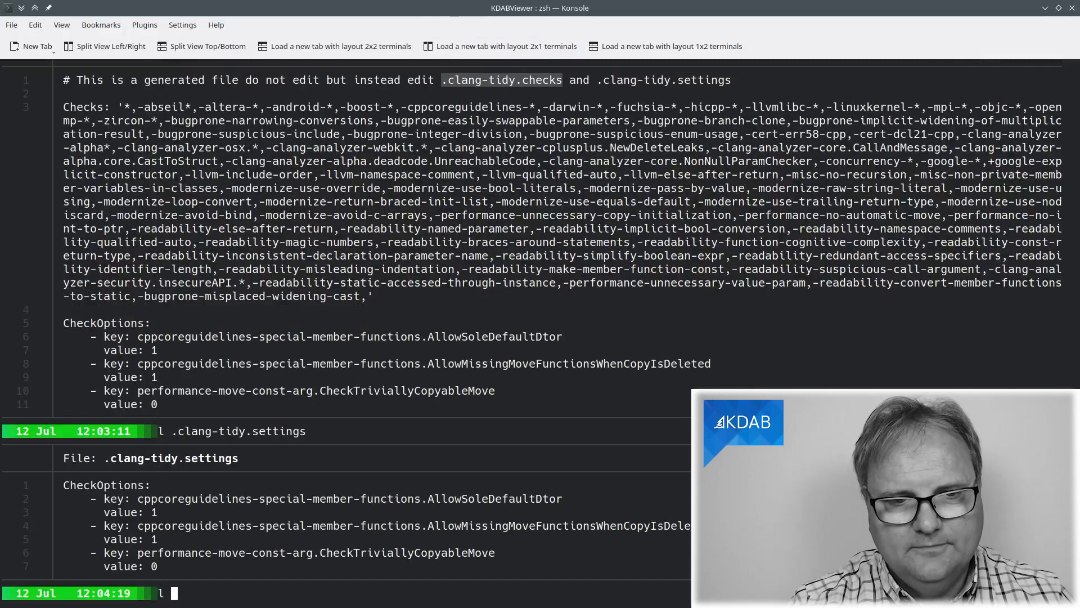
type(".clang-tidy.checks")
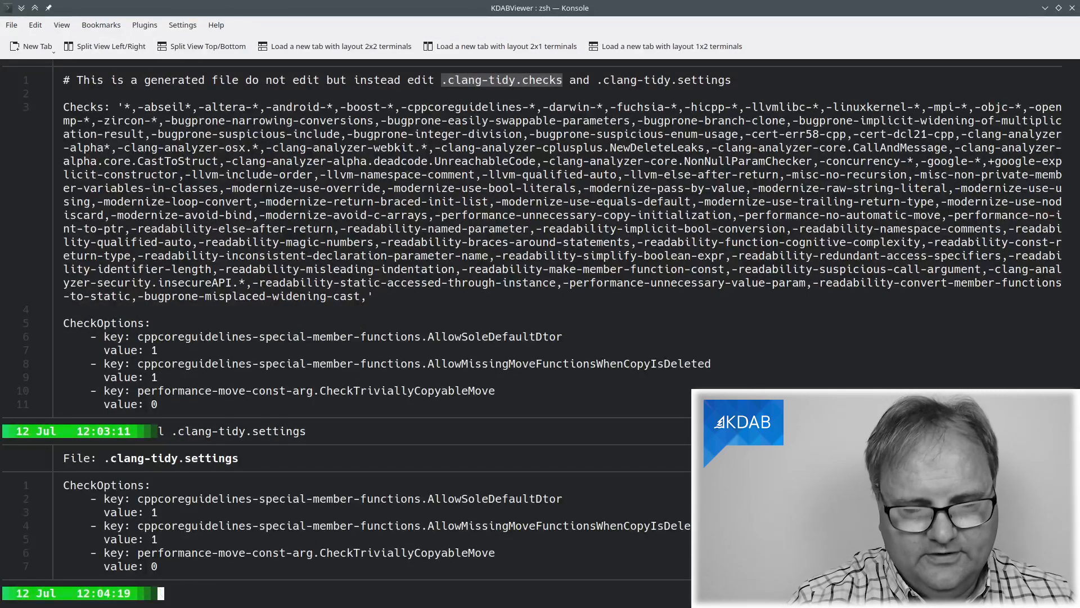
type(".cla")
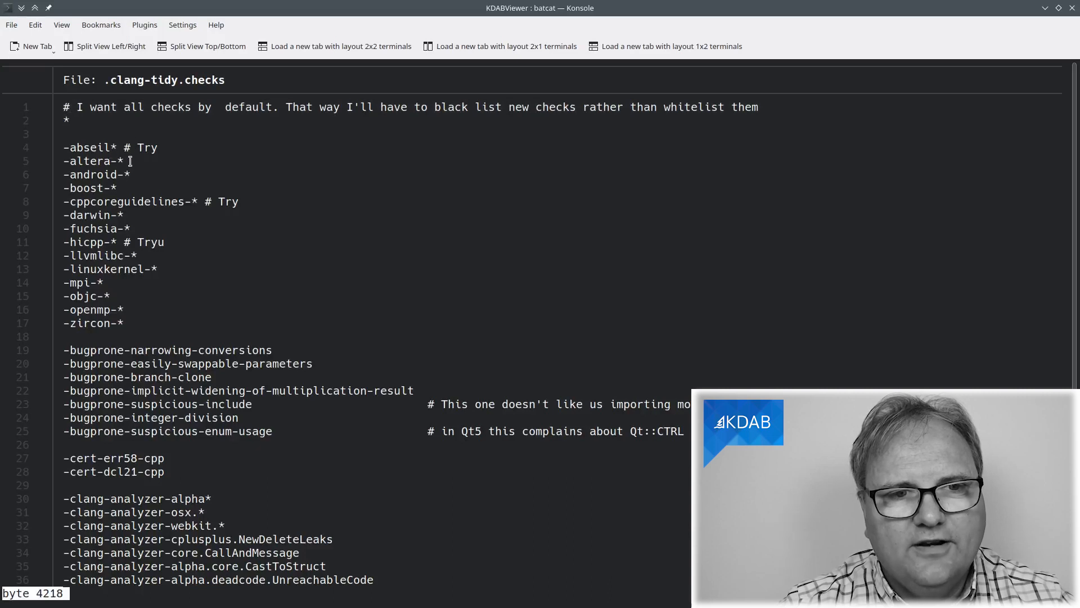
mouse_move(400, 244)
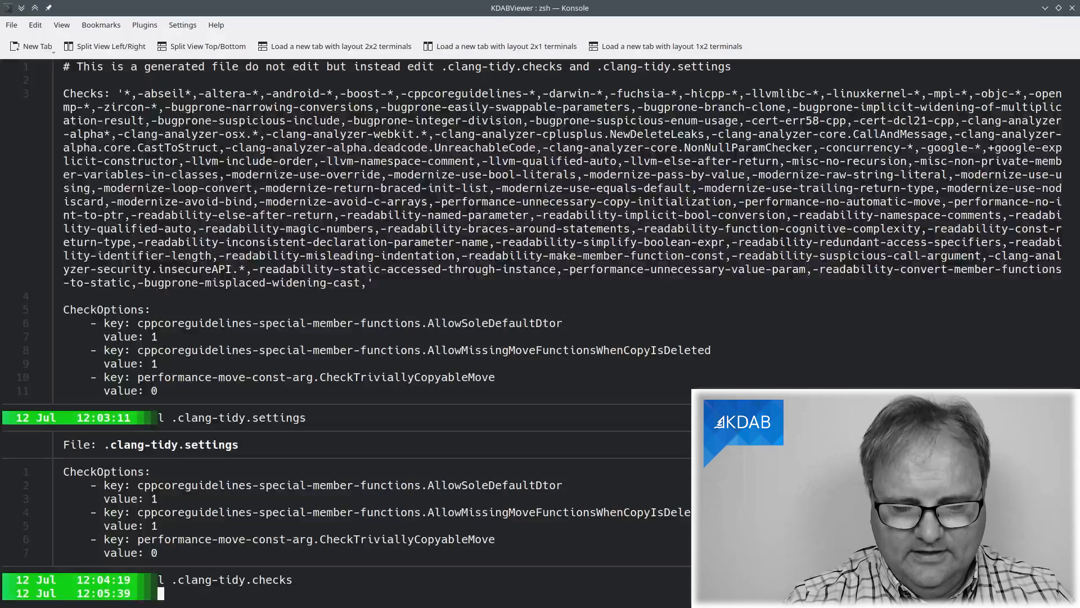
Step: Run scripts/updateClangTidy.py -h to display its usage help, then rerun it
type("scripts/updateClangTidy.py -h")
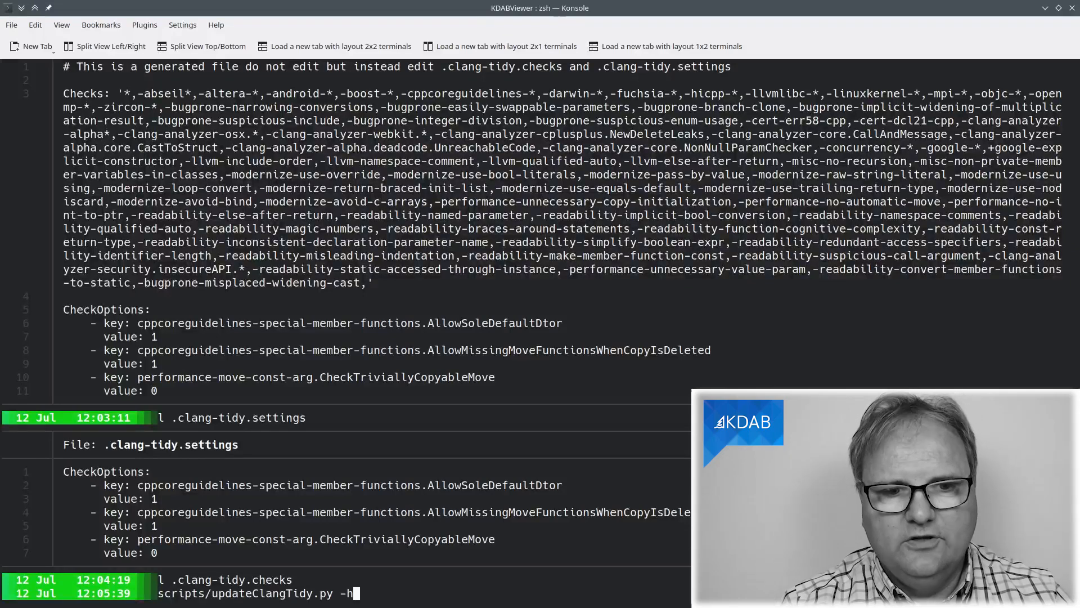
key("BackSpace")
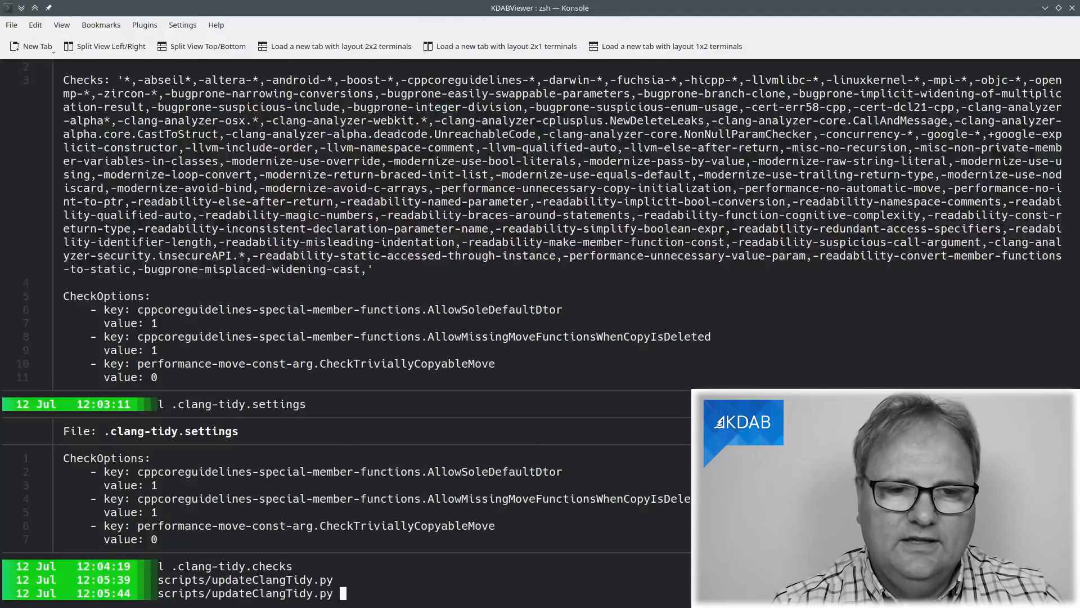
key("Return")
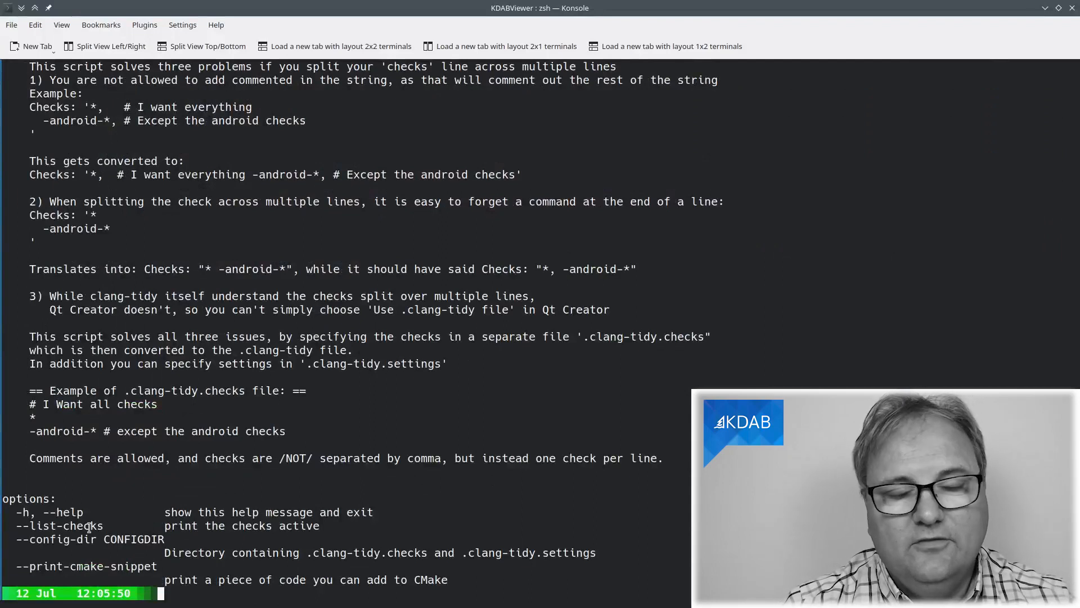
Step: Compose the command 'scripts/updateClangTidy.py --list-checks' at the prompt without running it
type("scripts/updateClangTidy.py -")
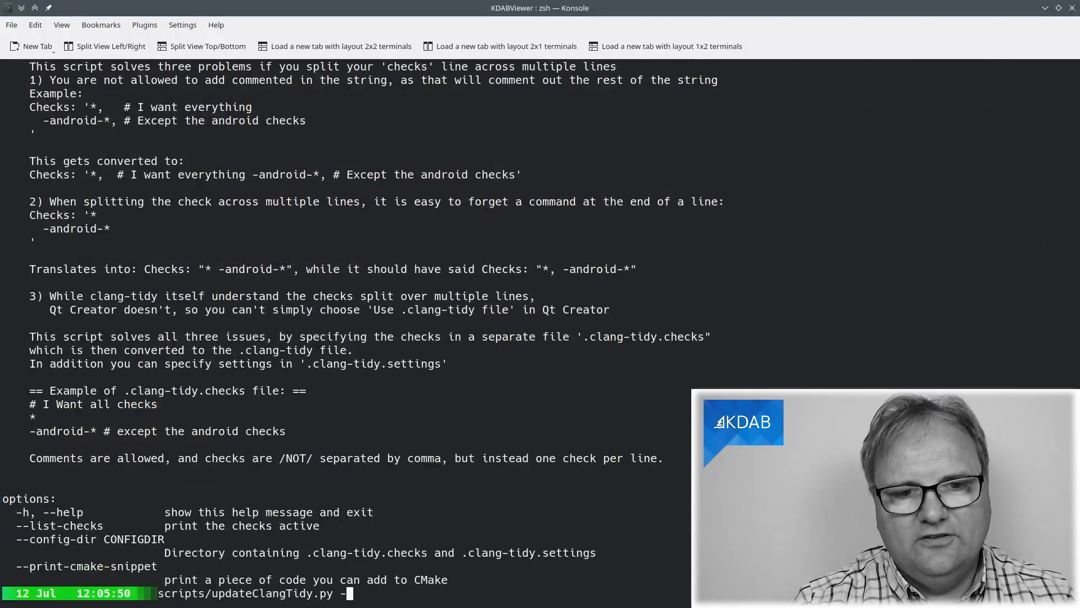
type("-list-c")
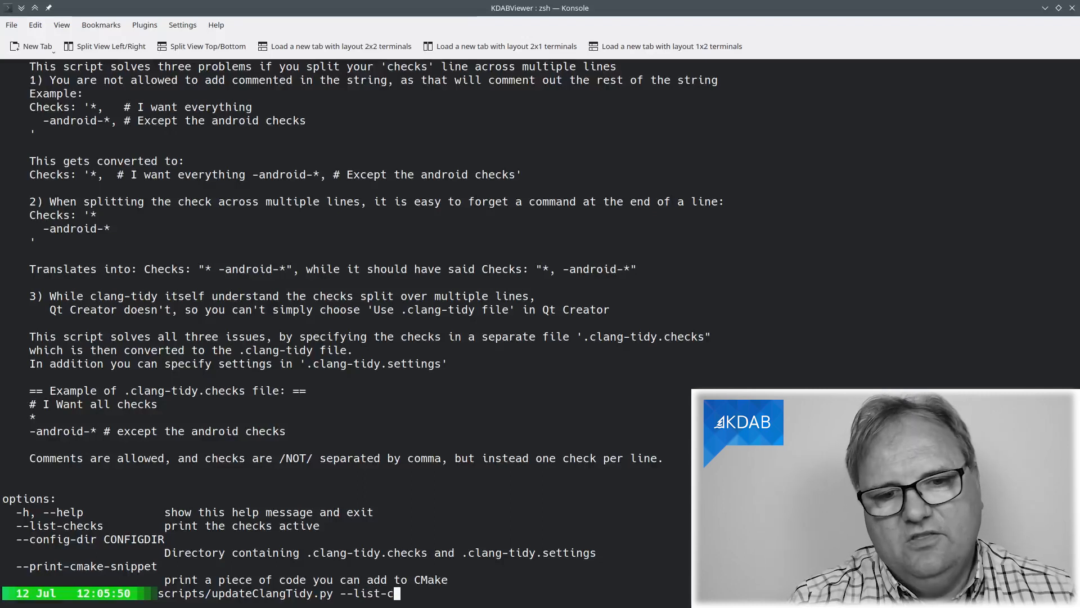
type("hecks")
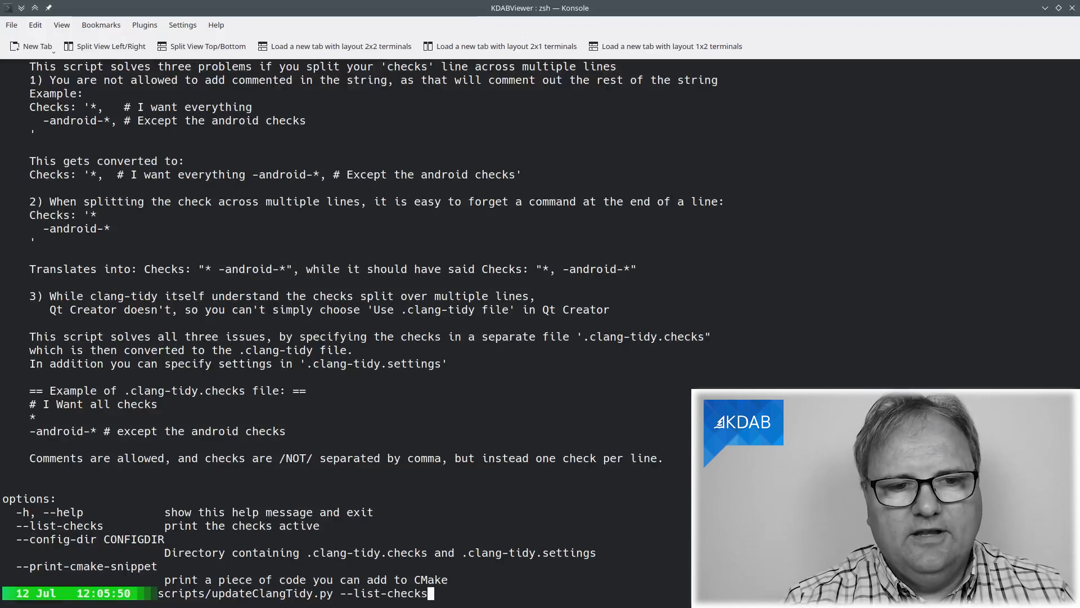